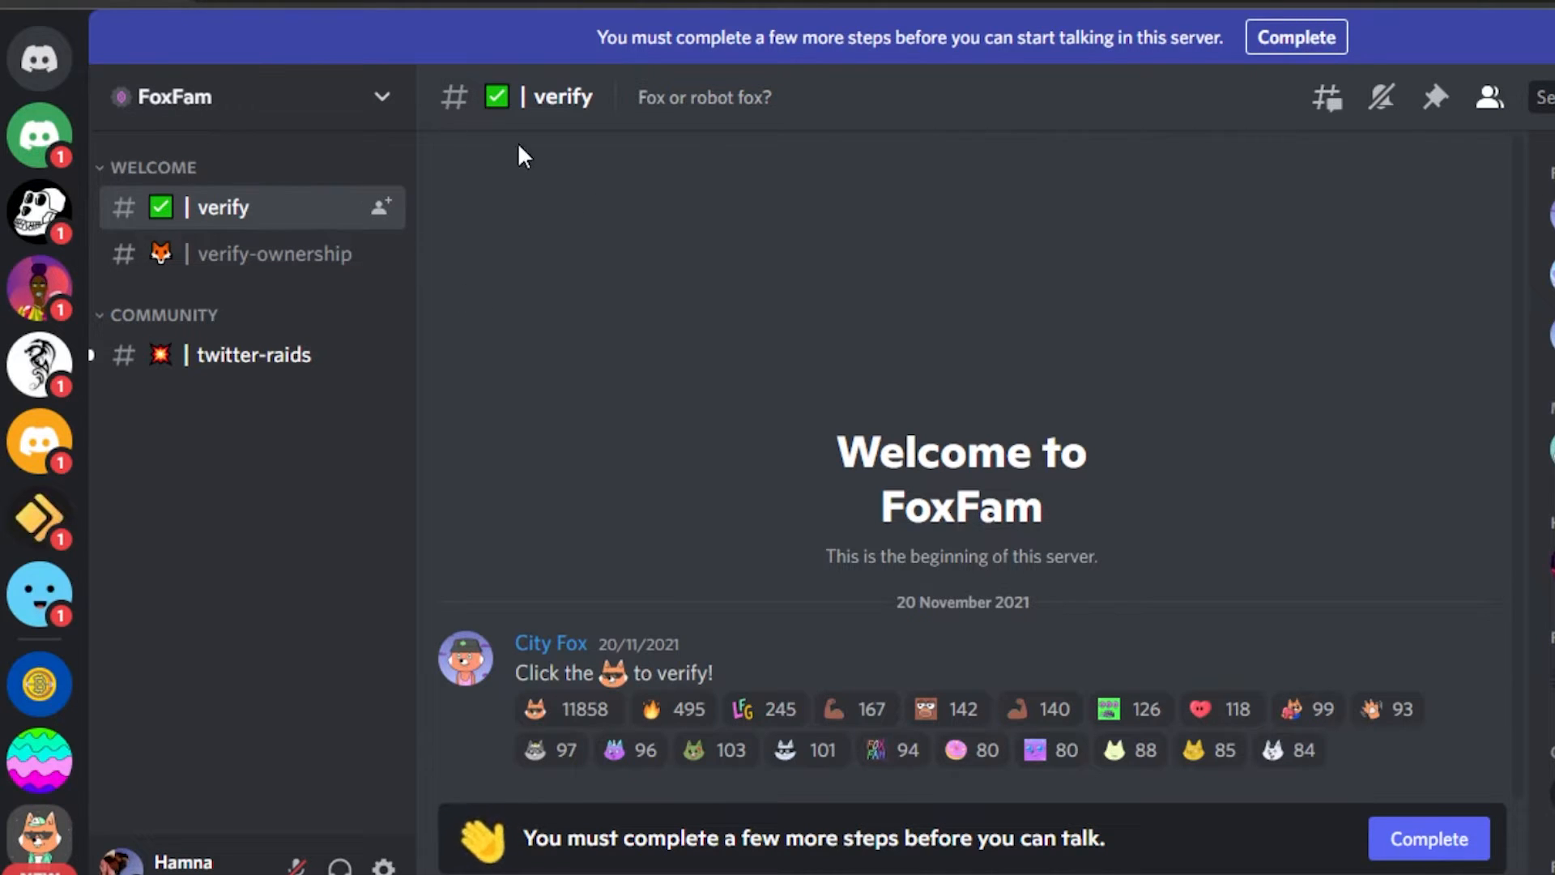
pyautogui.moveTo(716, 420)
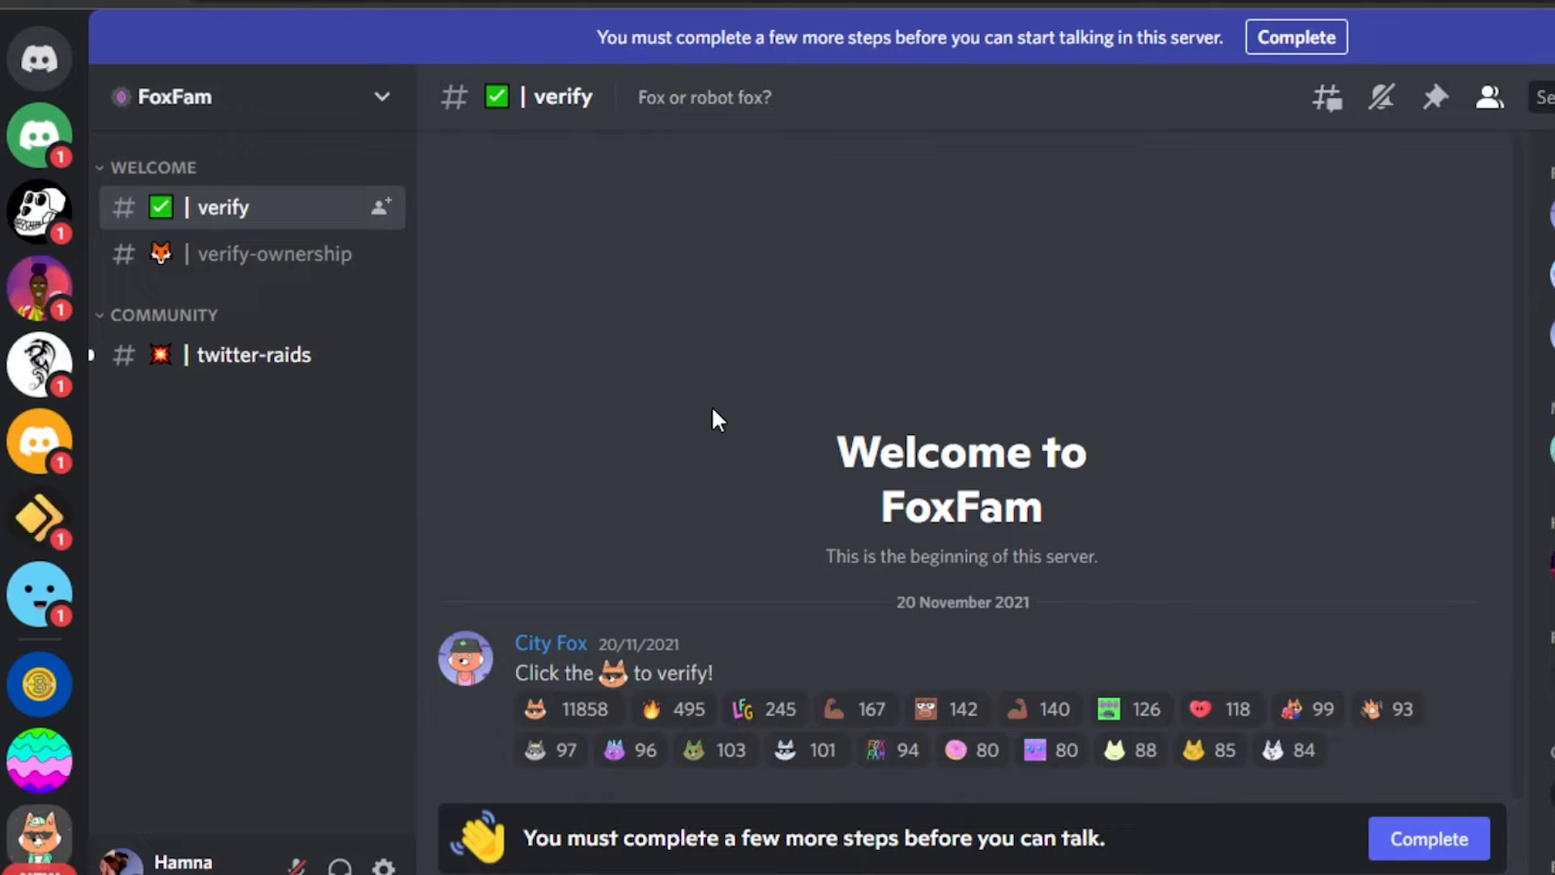
pyautogui.moveTo(553, 231)
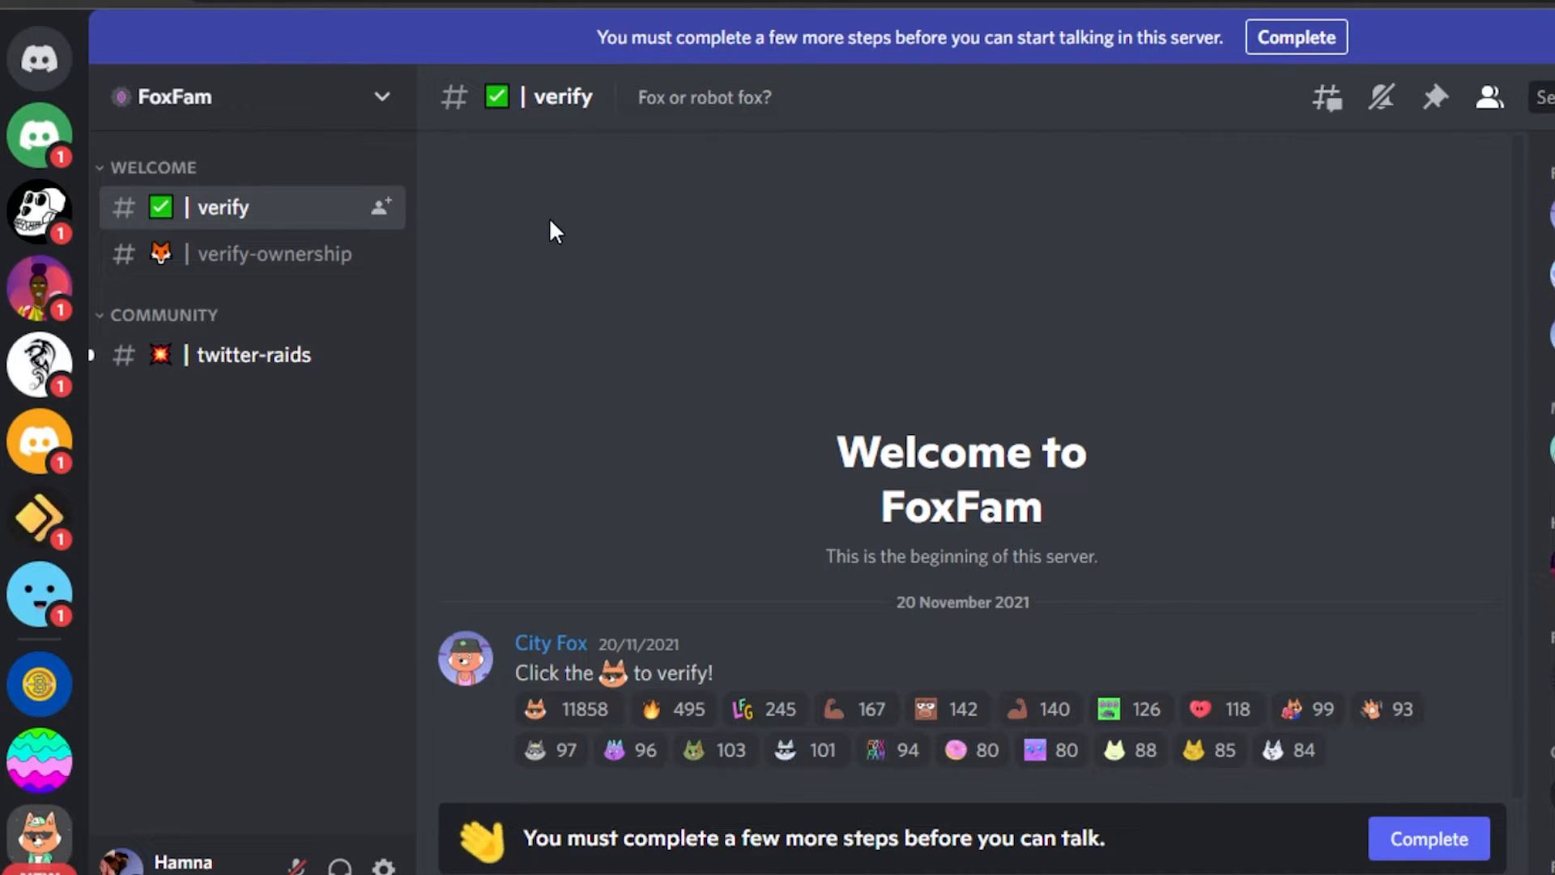
pyautogui.moveTo(893, 256)
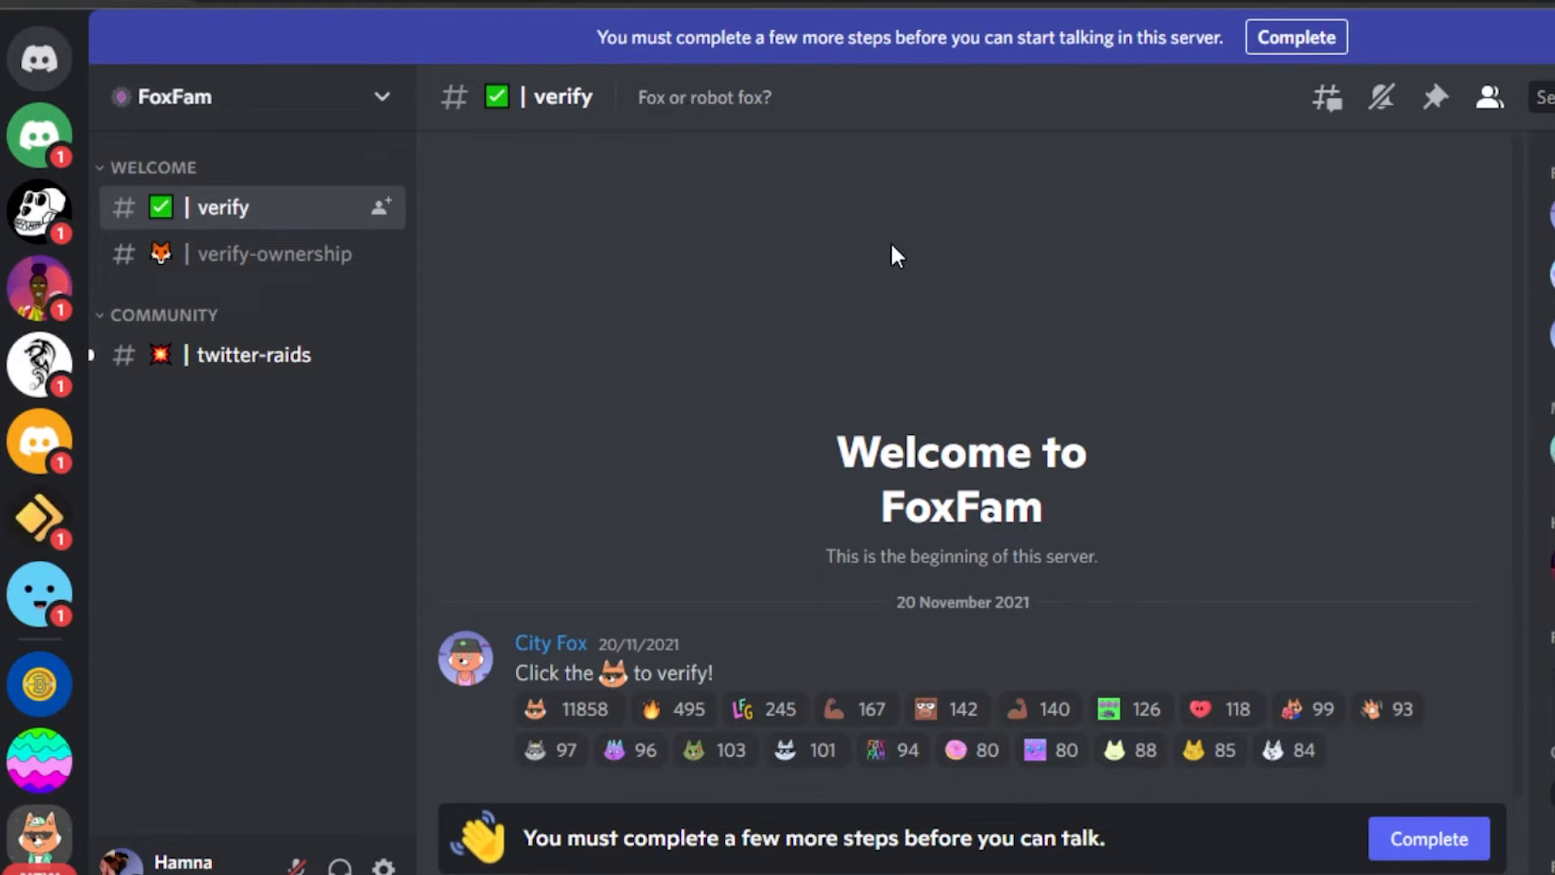
pyautogui.moveTo(40, 211)
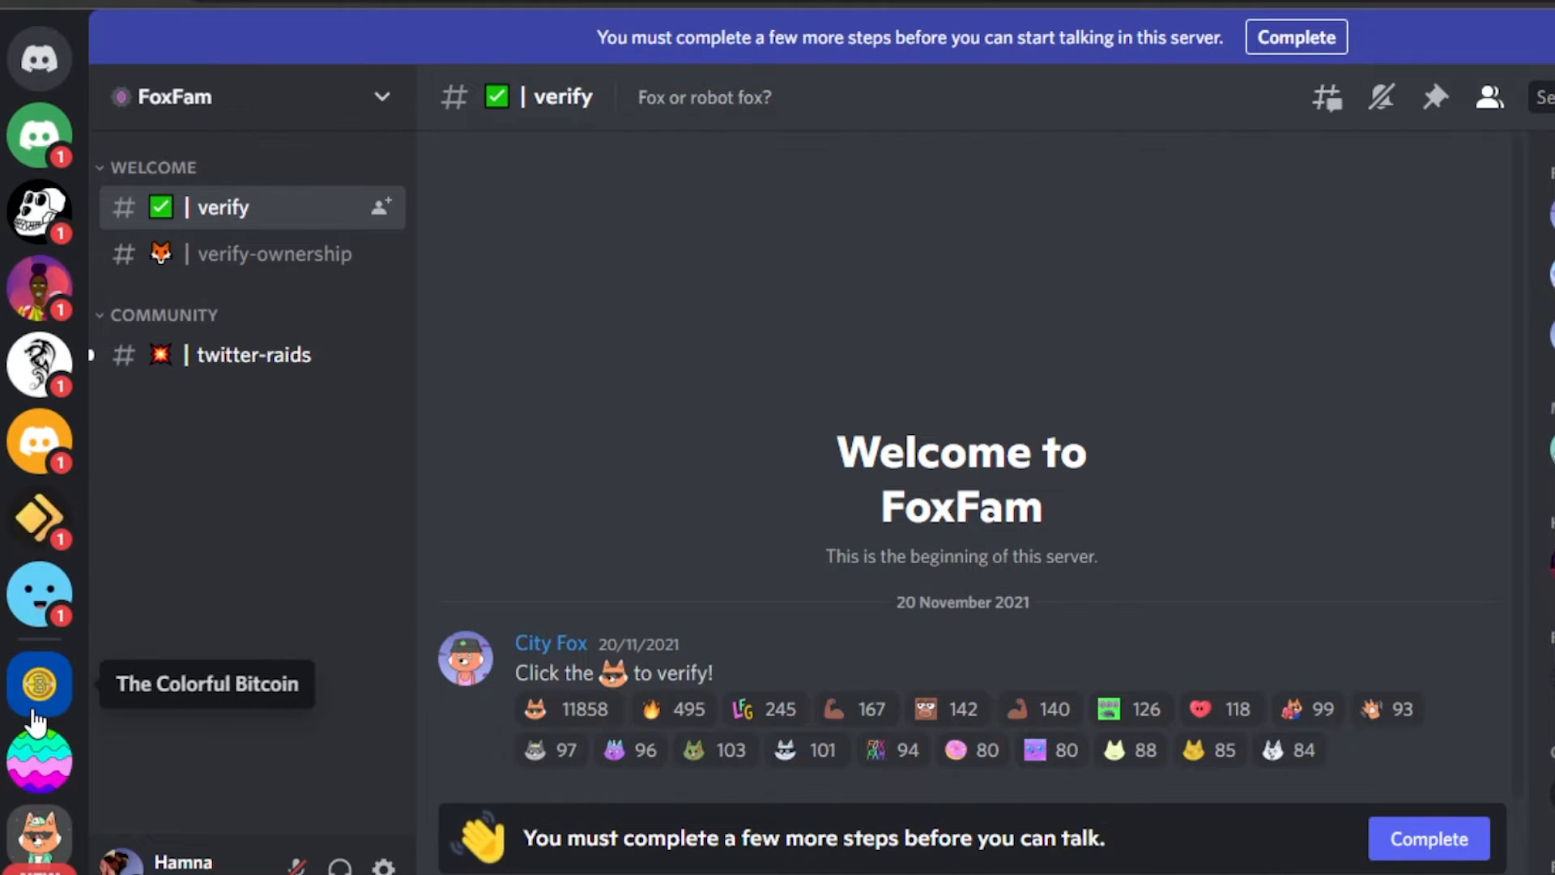
pyautogui.moveTo(38, 60)
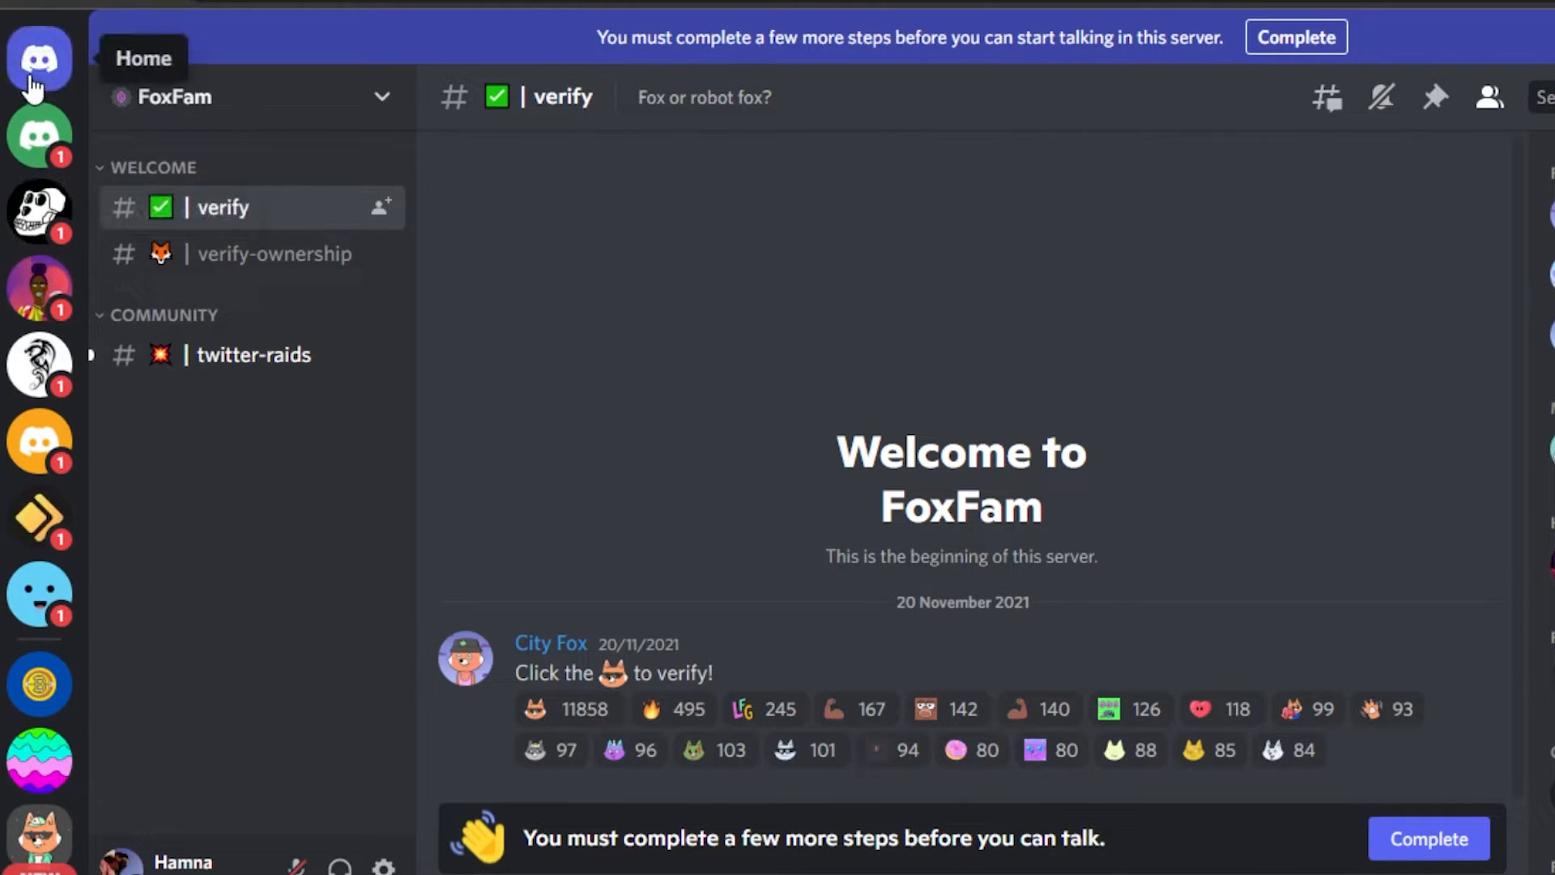
pyautogui.moveTo(40, 684)
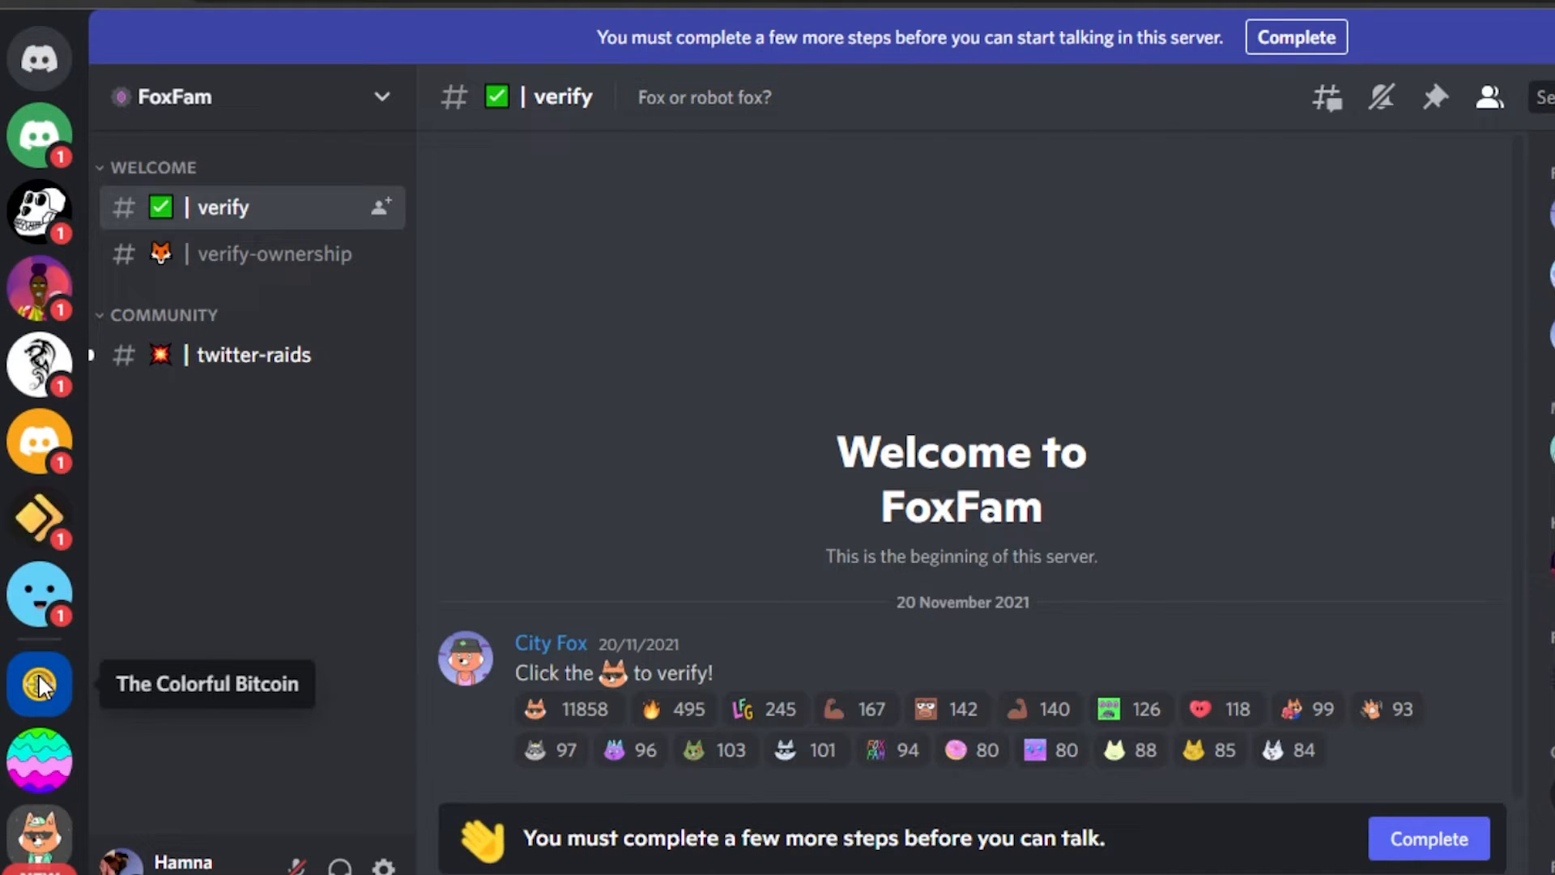
# Open Edit Server Profile for The Colorful Bitcoin from the server dropdown.
pyautogui.click(39, 683)
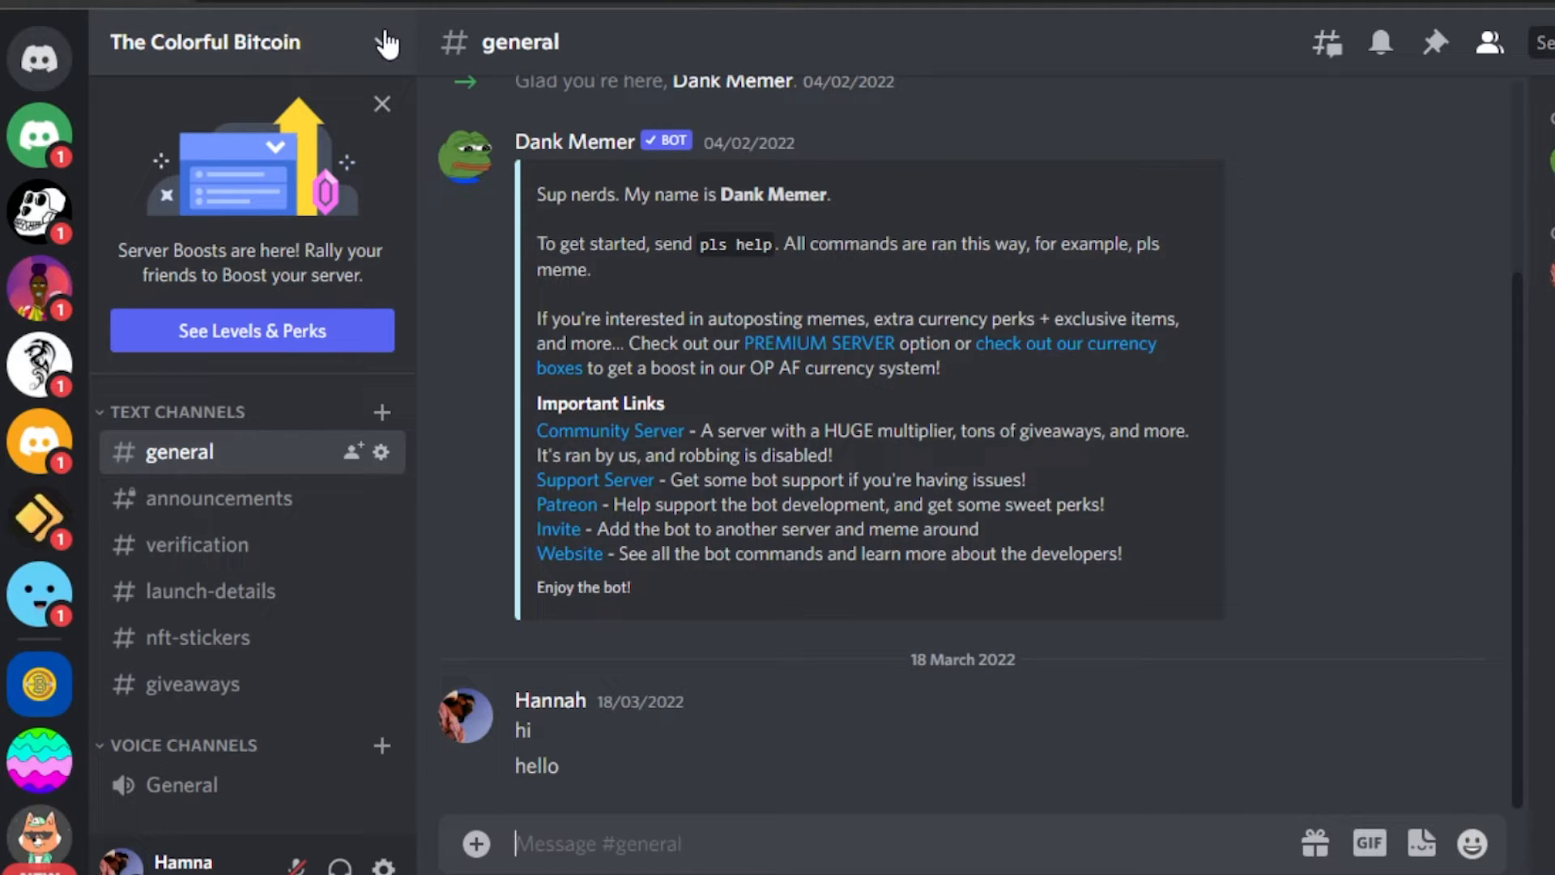
pyautogui.click(205, 42)
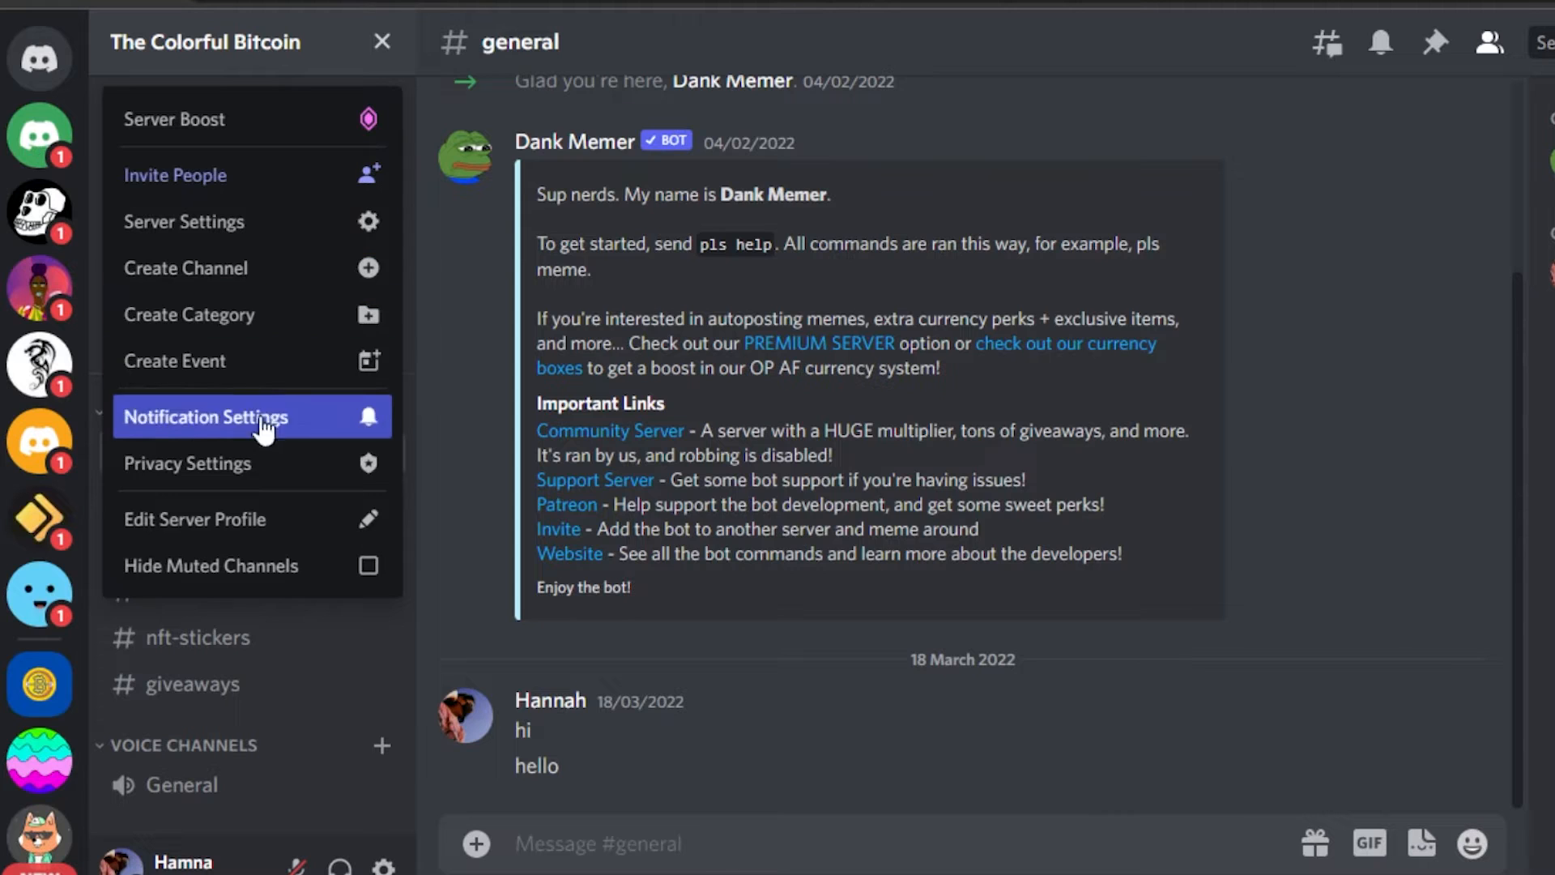
pyautogui.moveTo(251, 519)
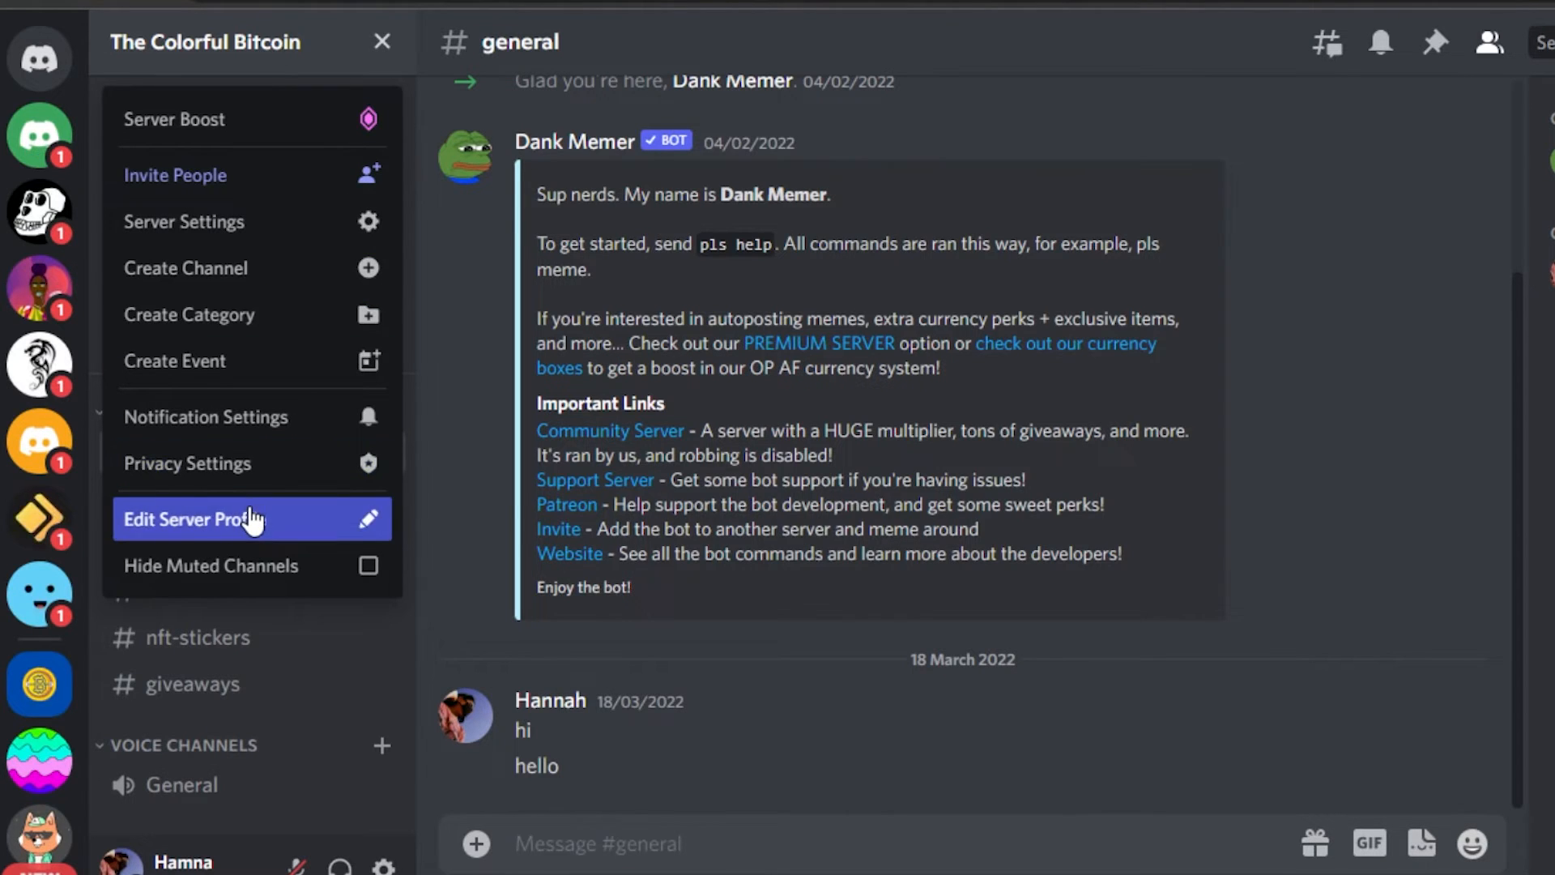
pyautogui.click(190, 518)
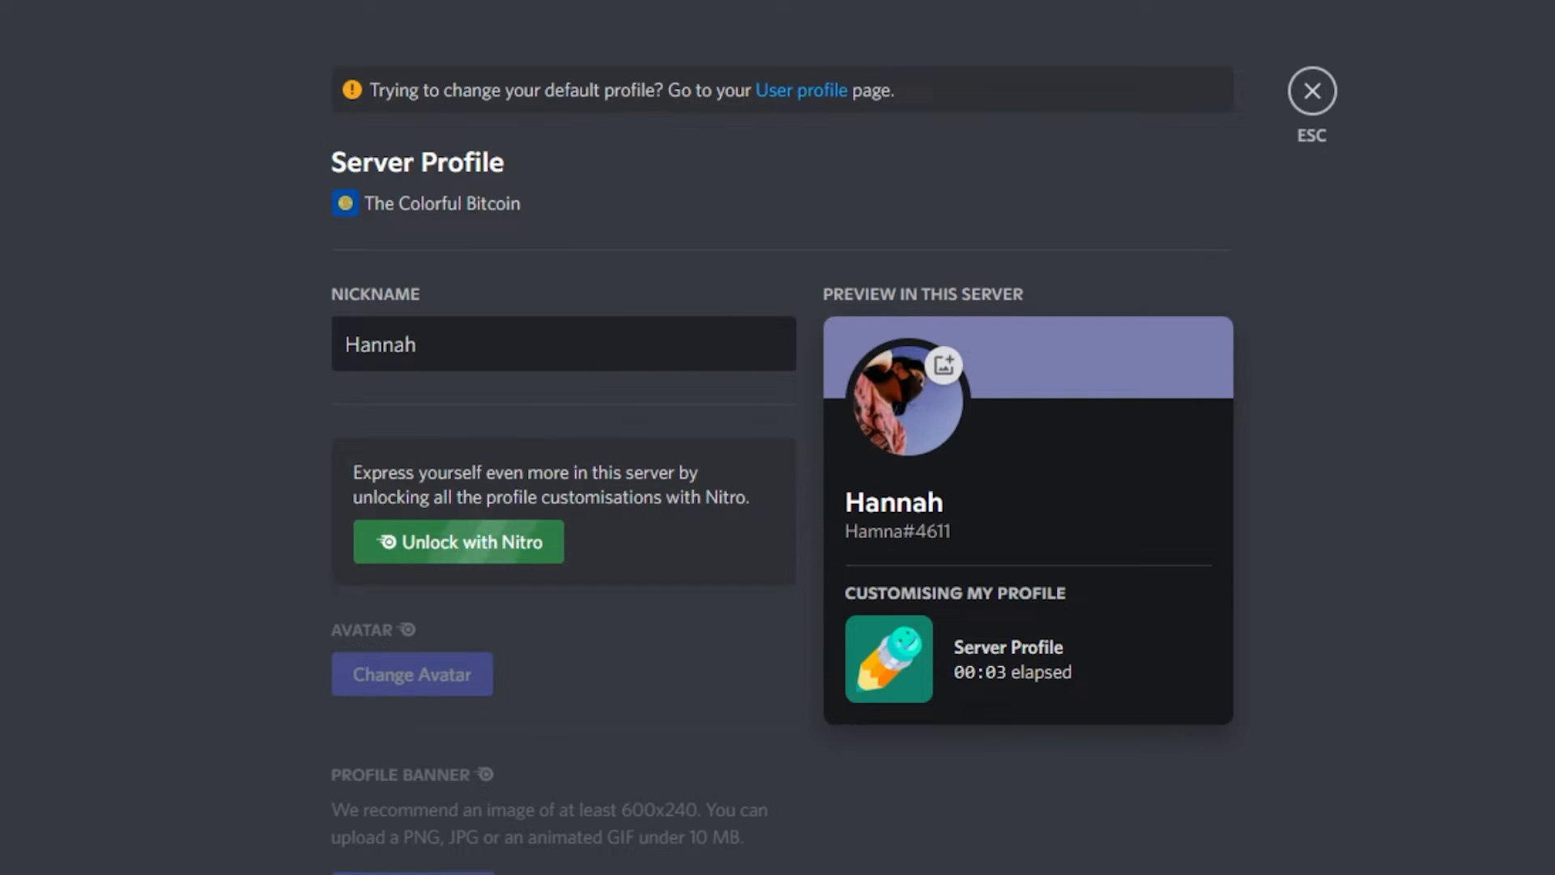
# Replace the nickname Hannah with 'leo', save, and close the profile editor.
pyautogui.scroll(-3)
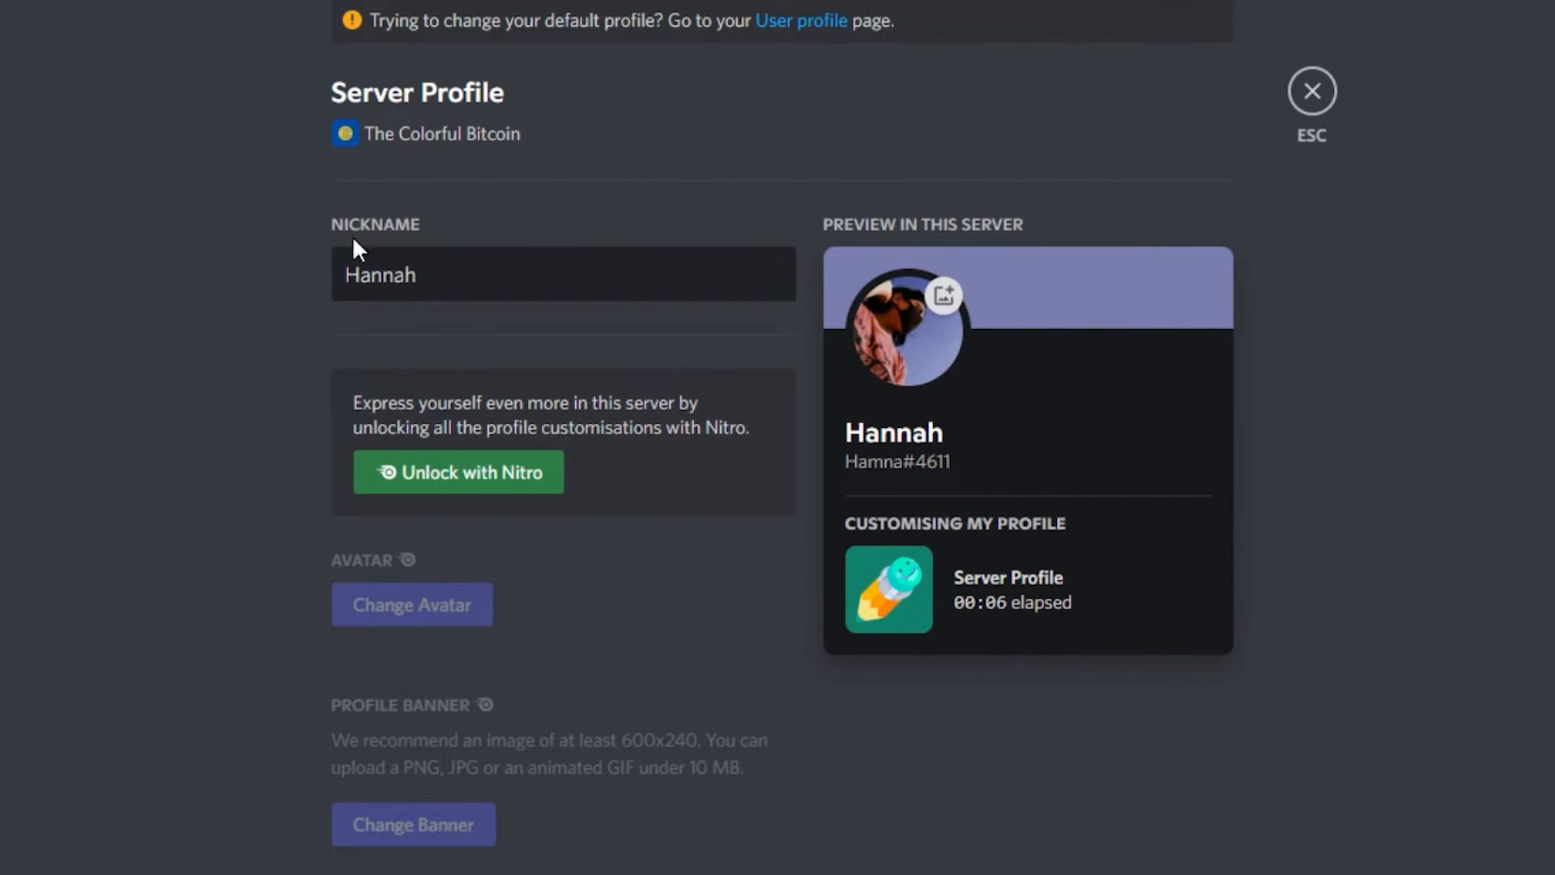
pyautogui.press('Backspace')
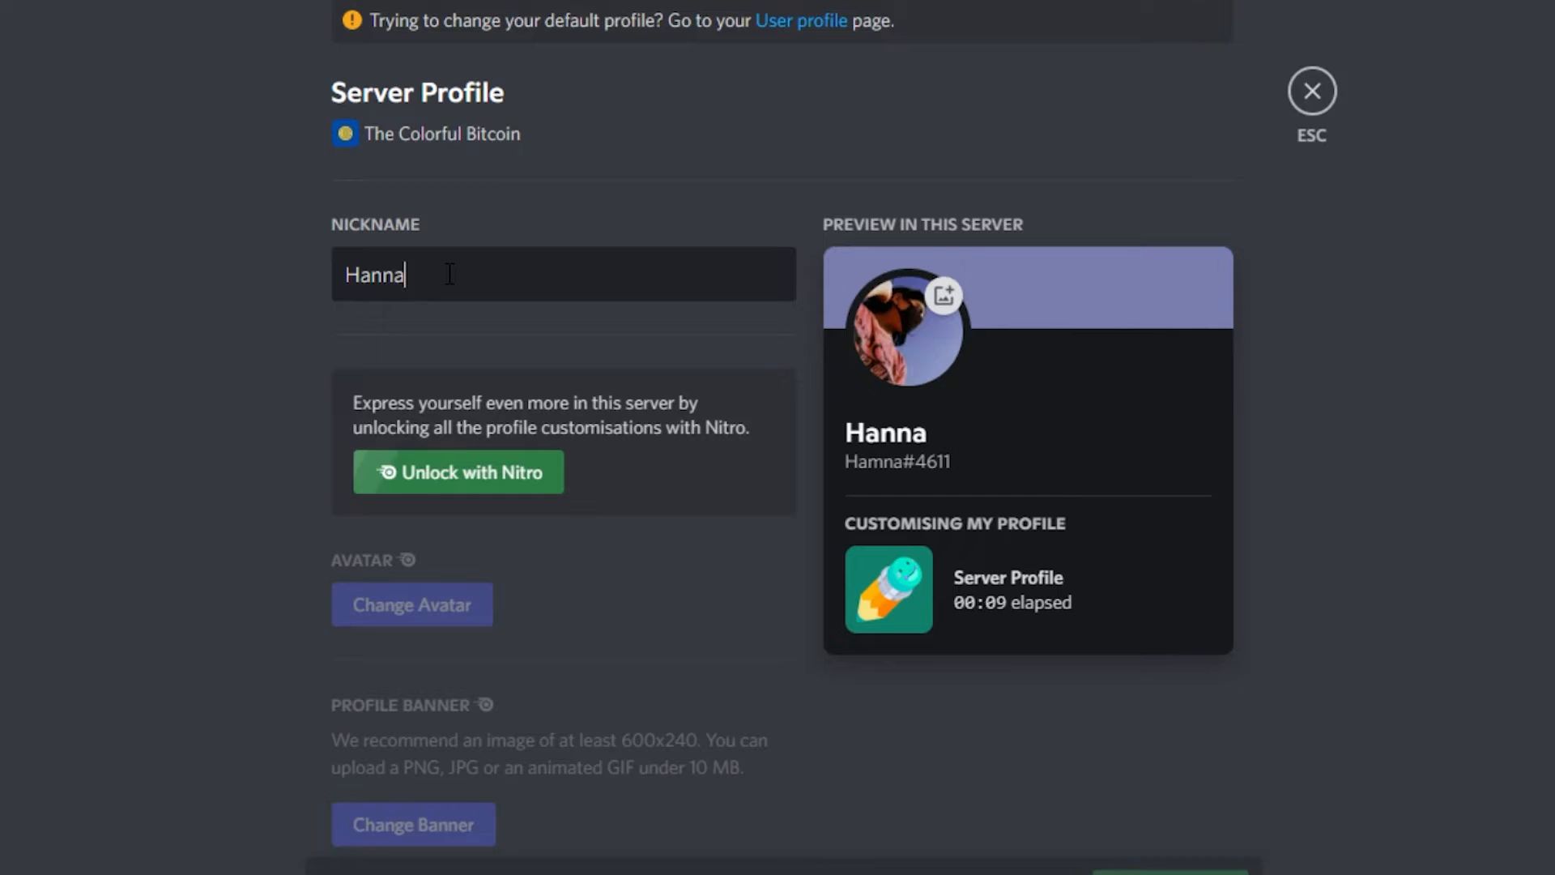
pyautogui.write('leo')
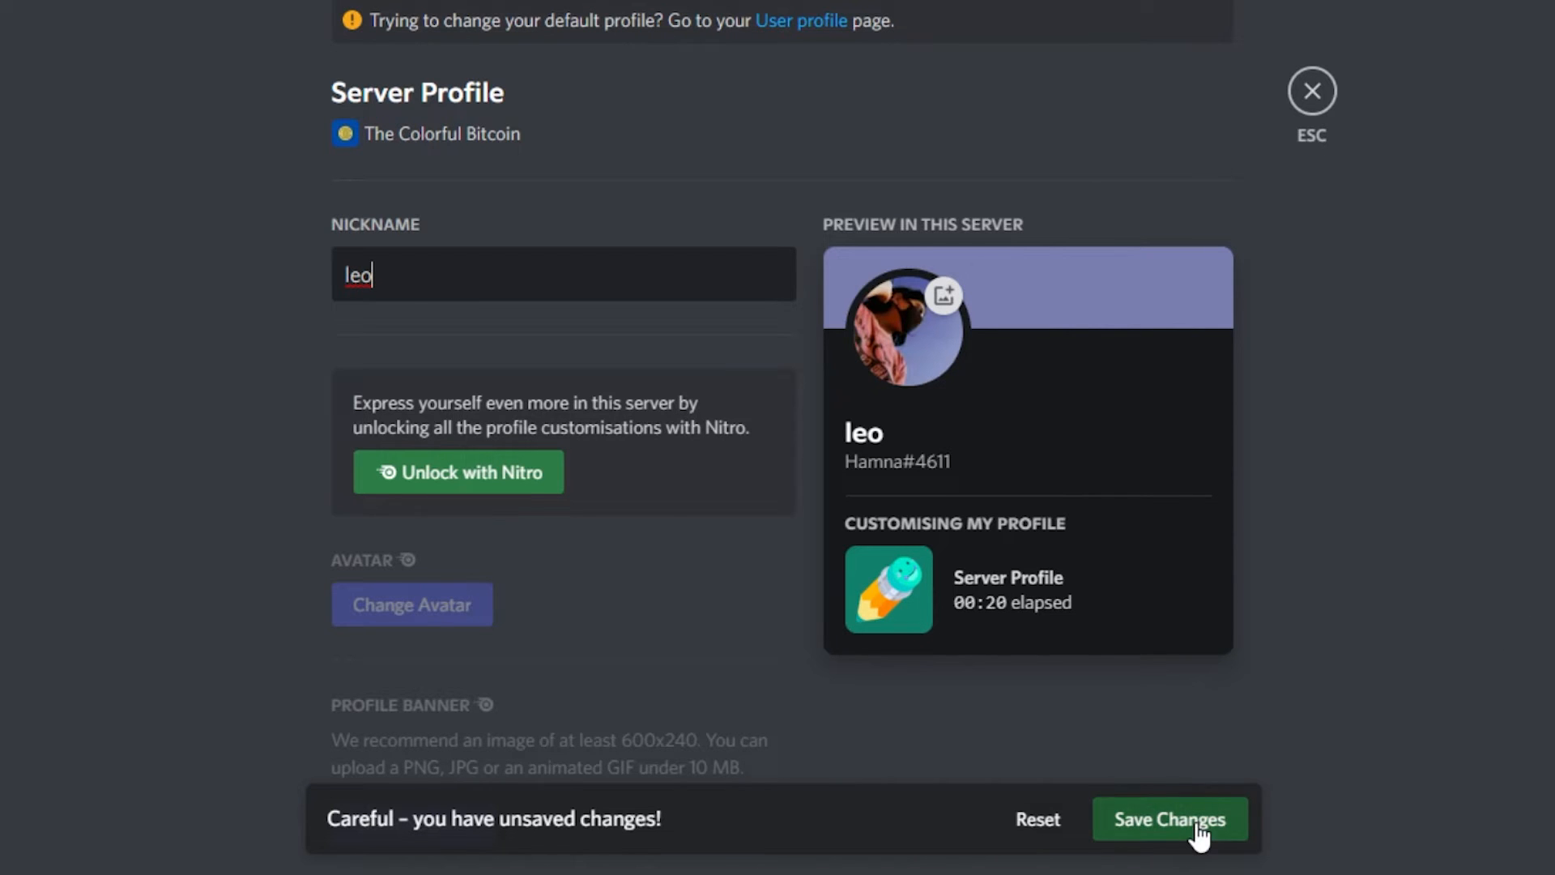
pyautogui.click(1170, 818)
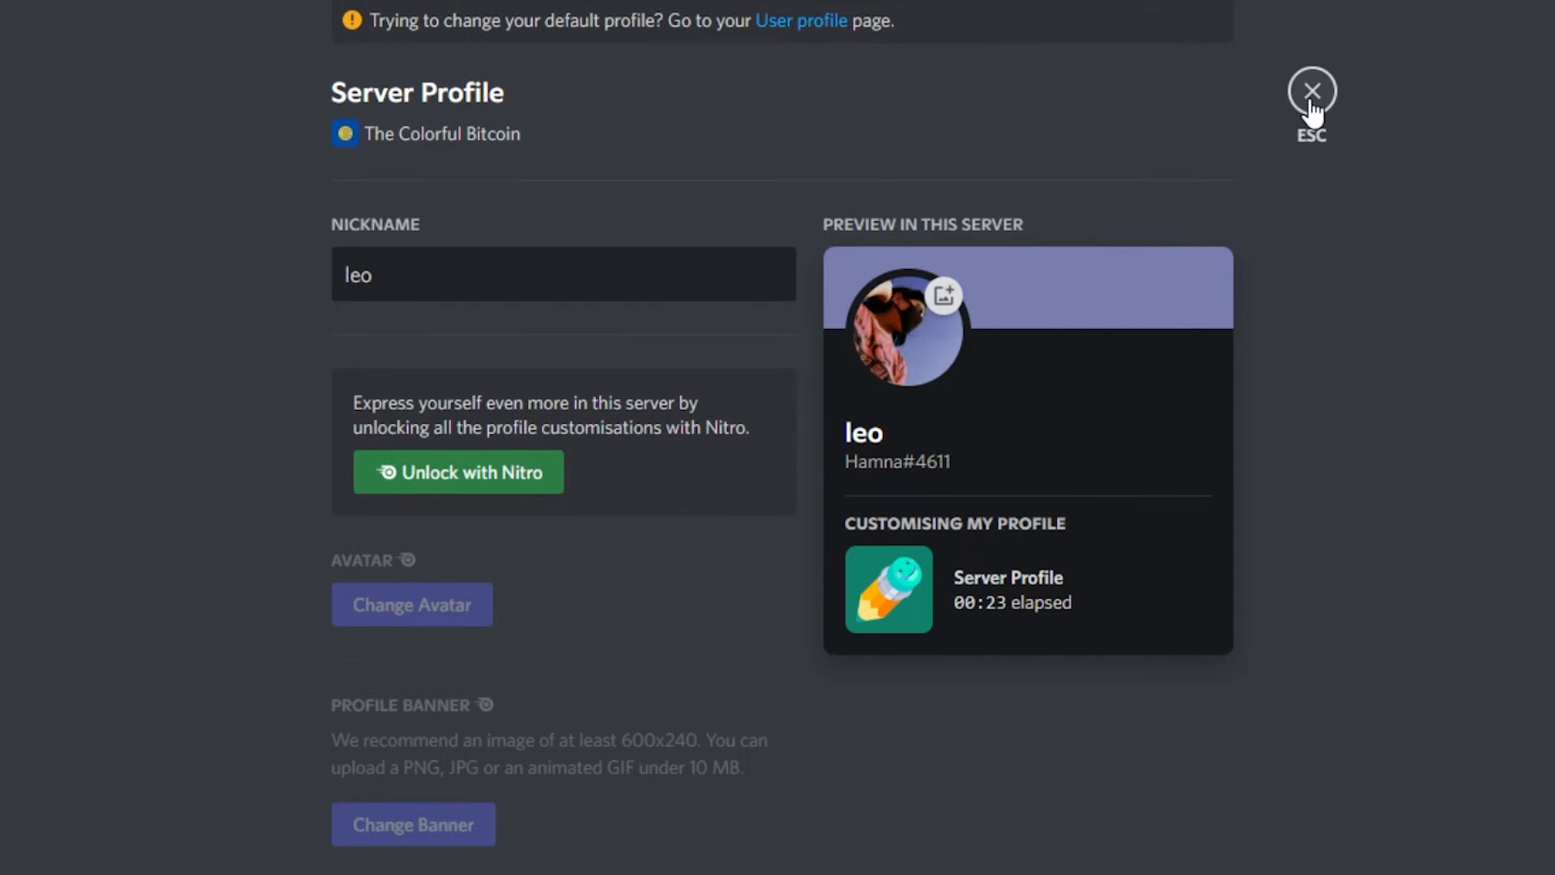
pyautogui.click(1312, 89)
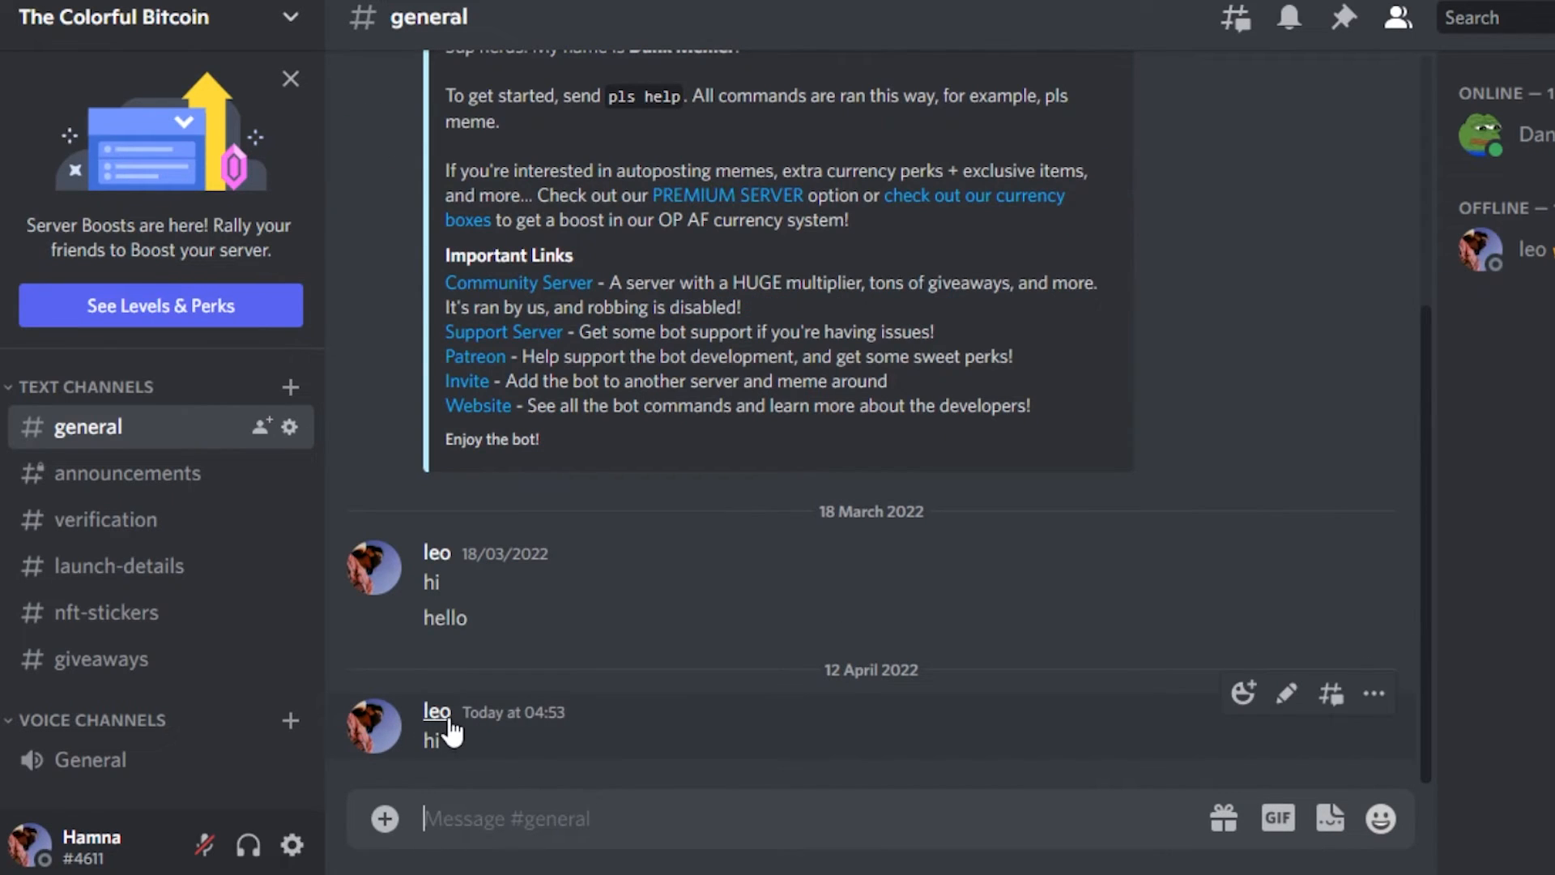
pyautogui.moveTo(774, 606)
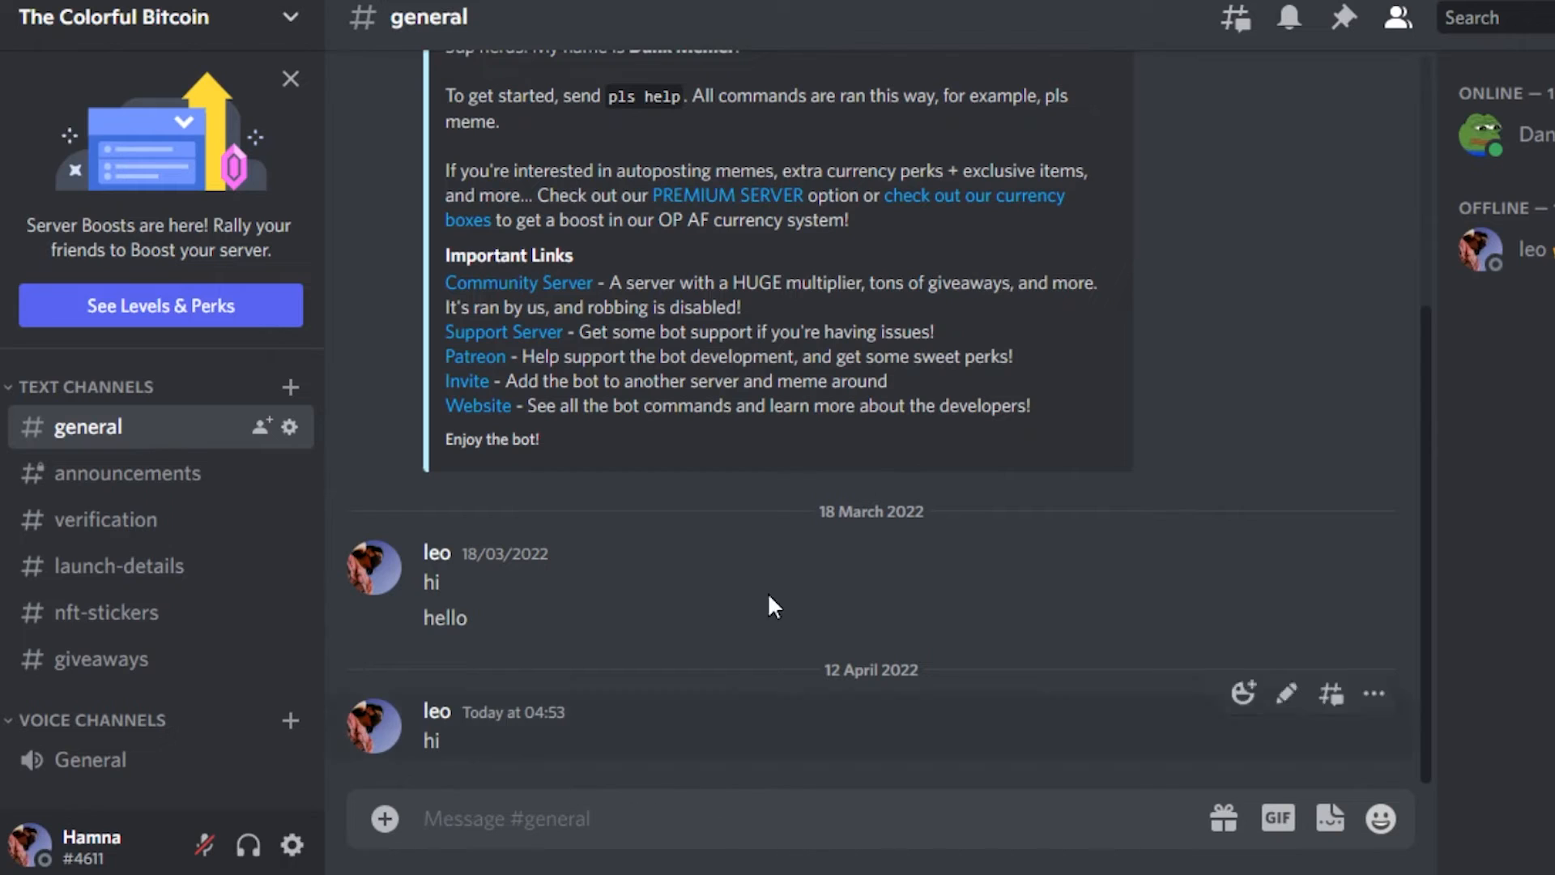
# Focus the #general message box.
pyautogui.click(552, 818)
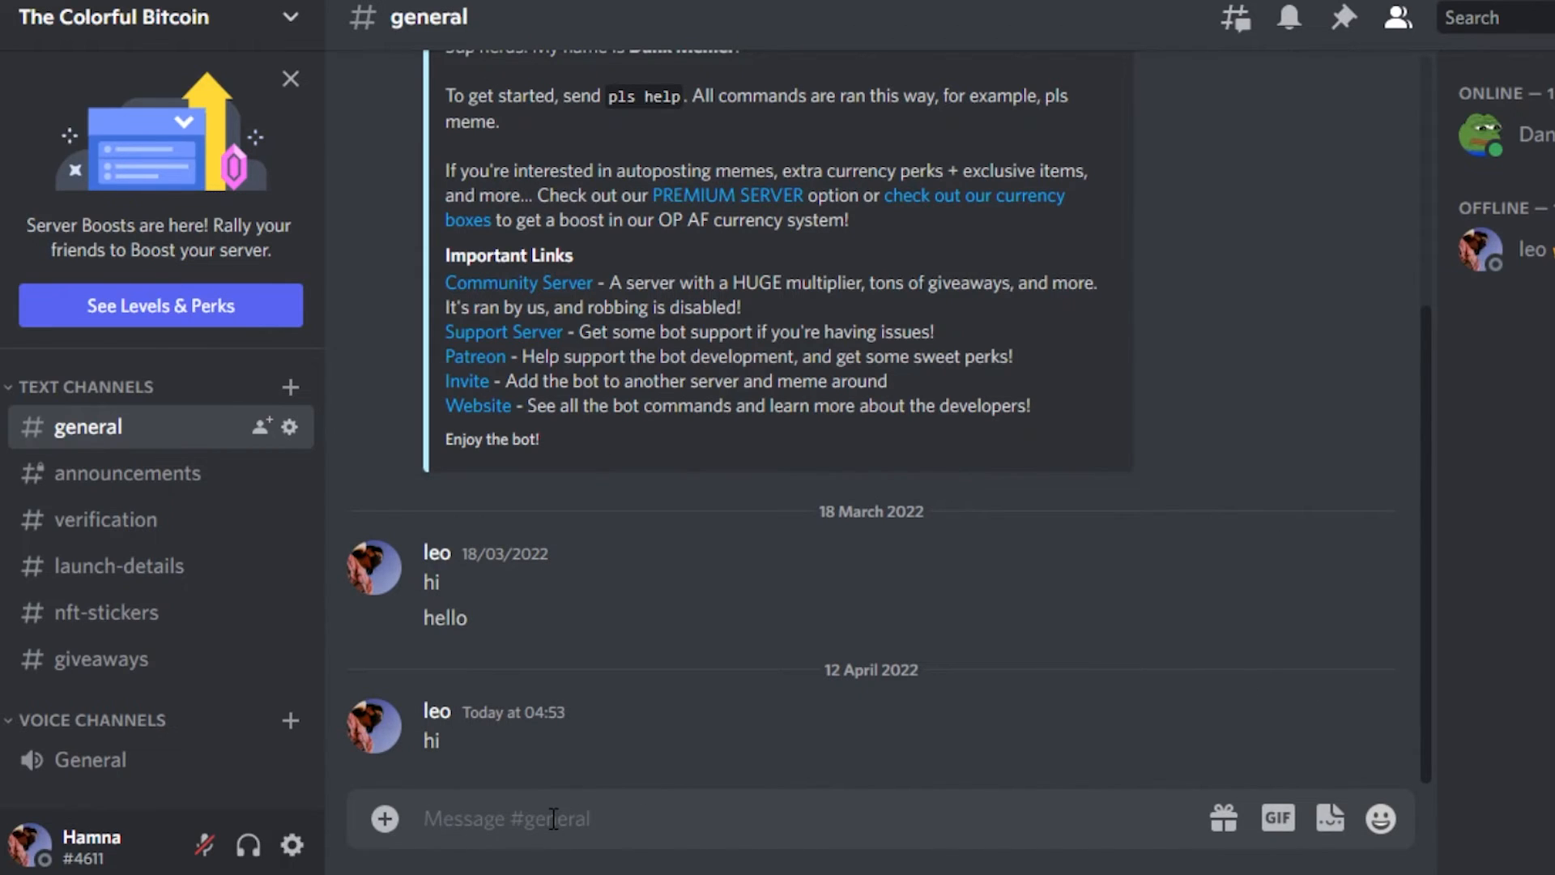
# Run /nick with new_nick 'hannah' in #general.
pyautogui.write('/nick')
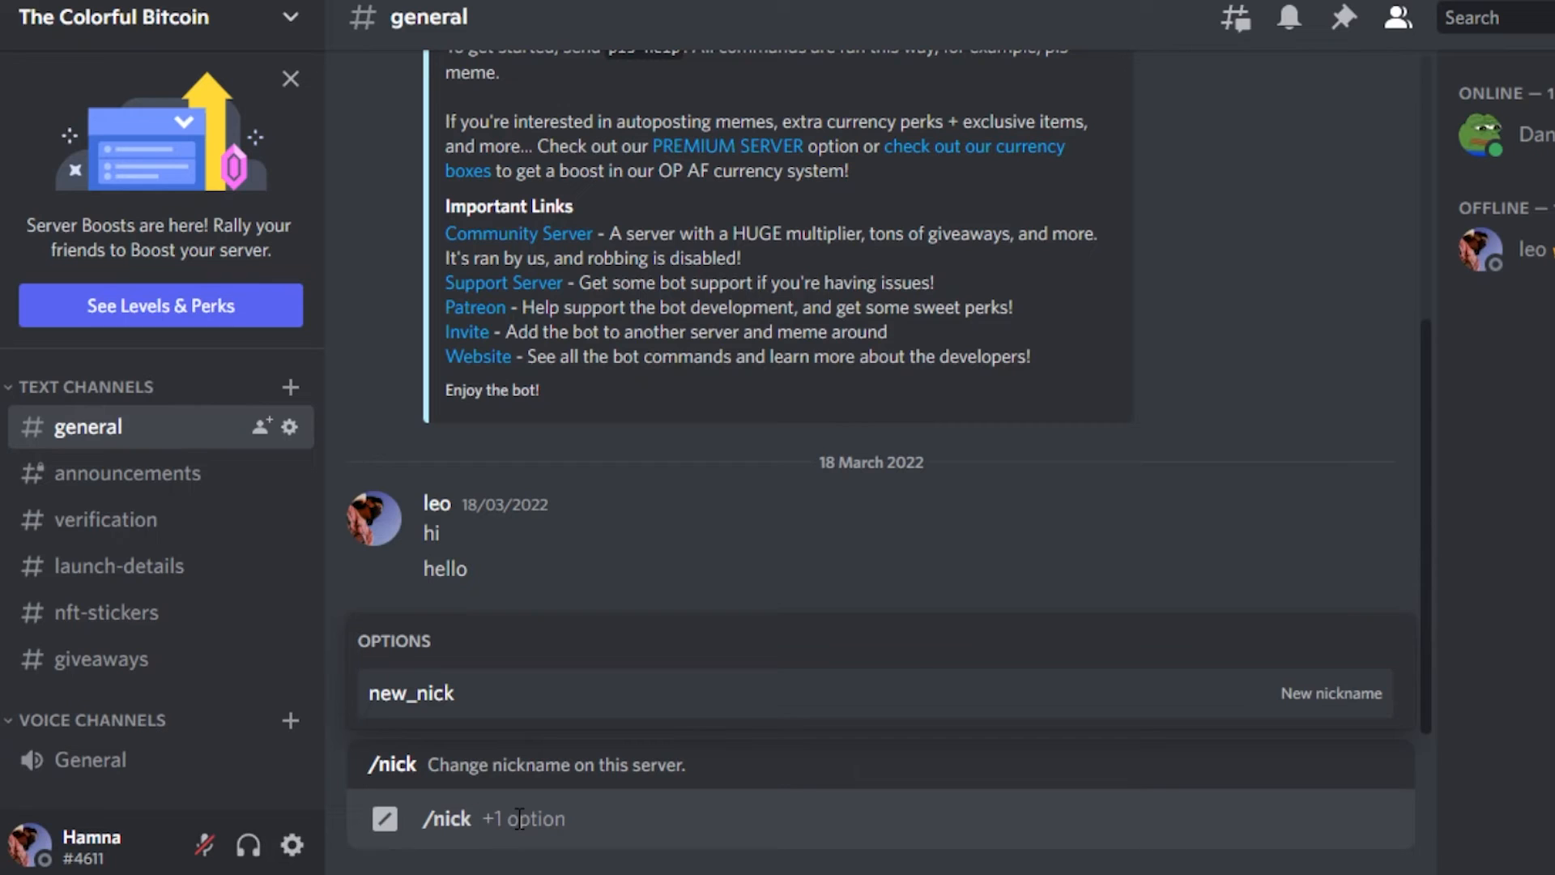
pyautogui.write('han')
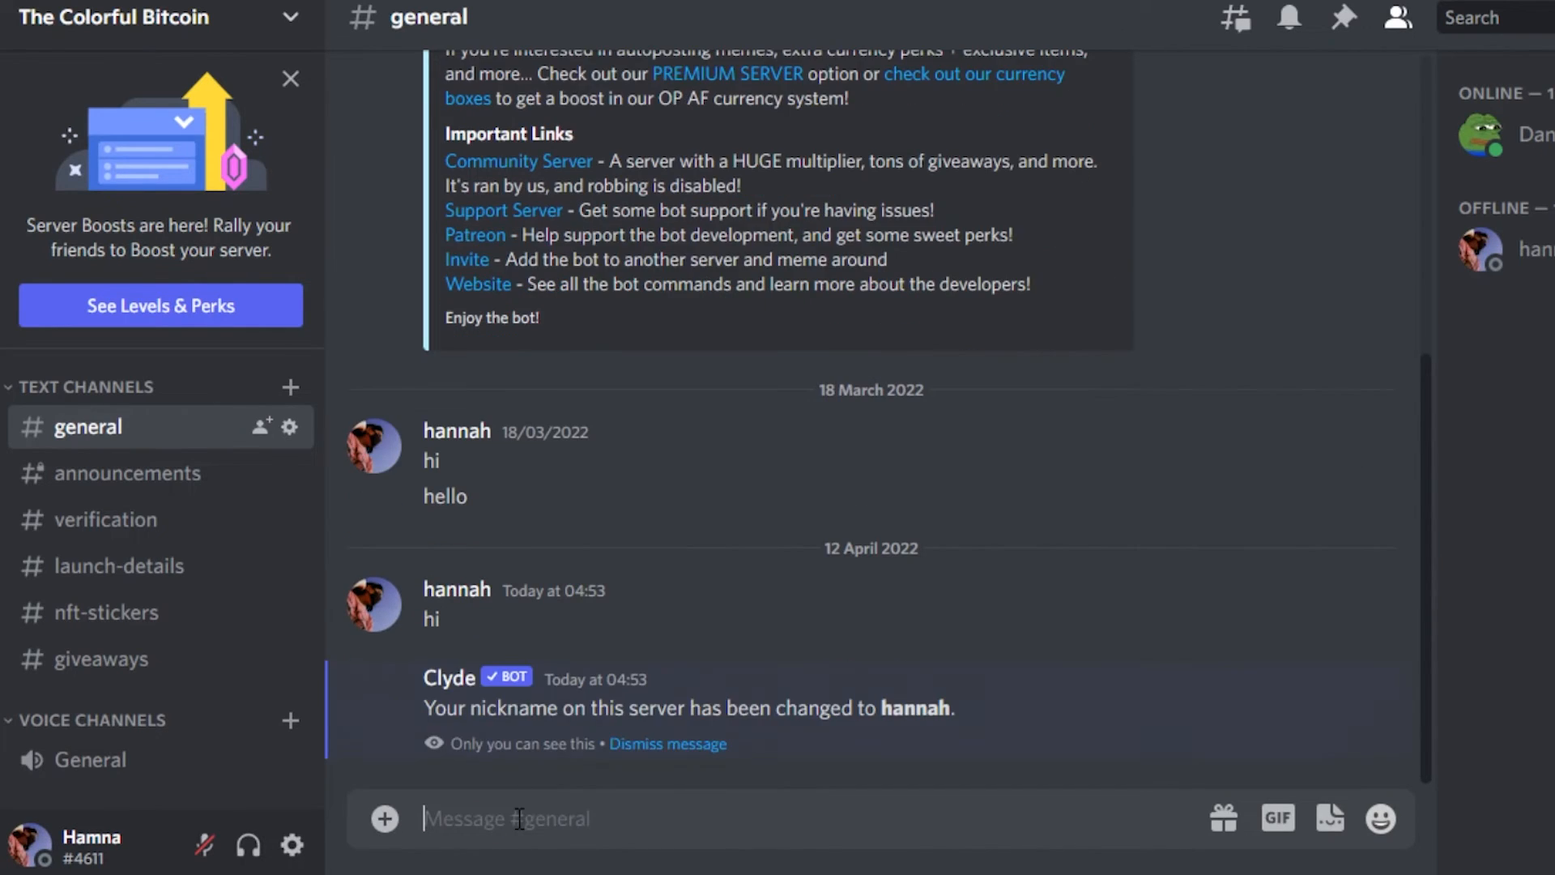
pyautogui.moveTo(538, 734)
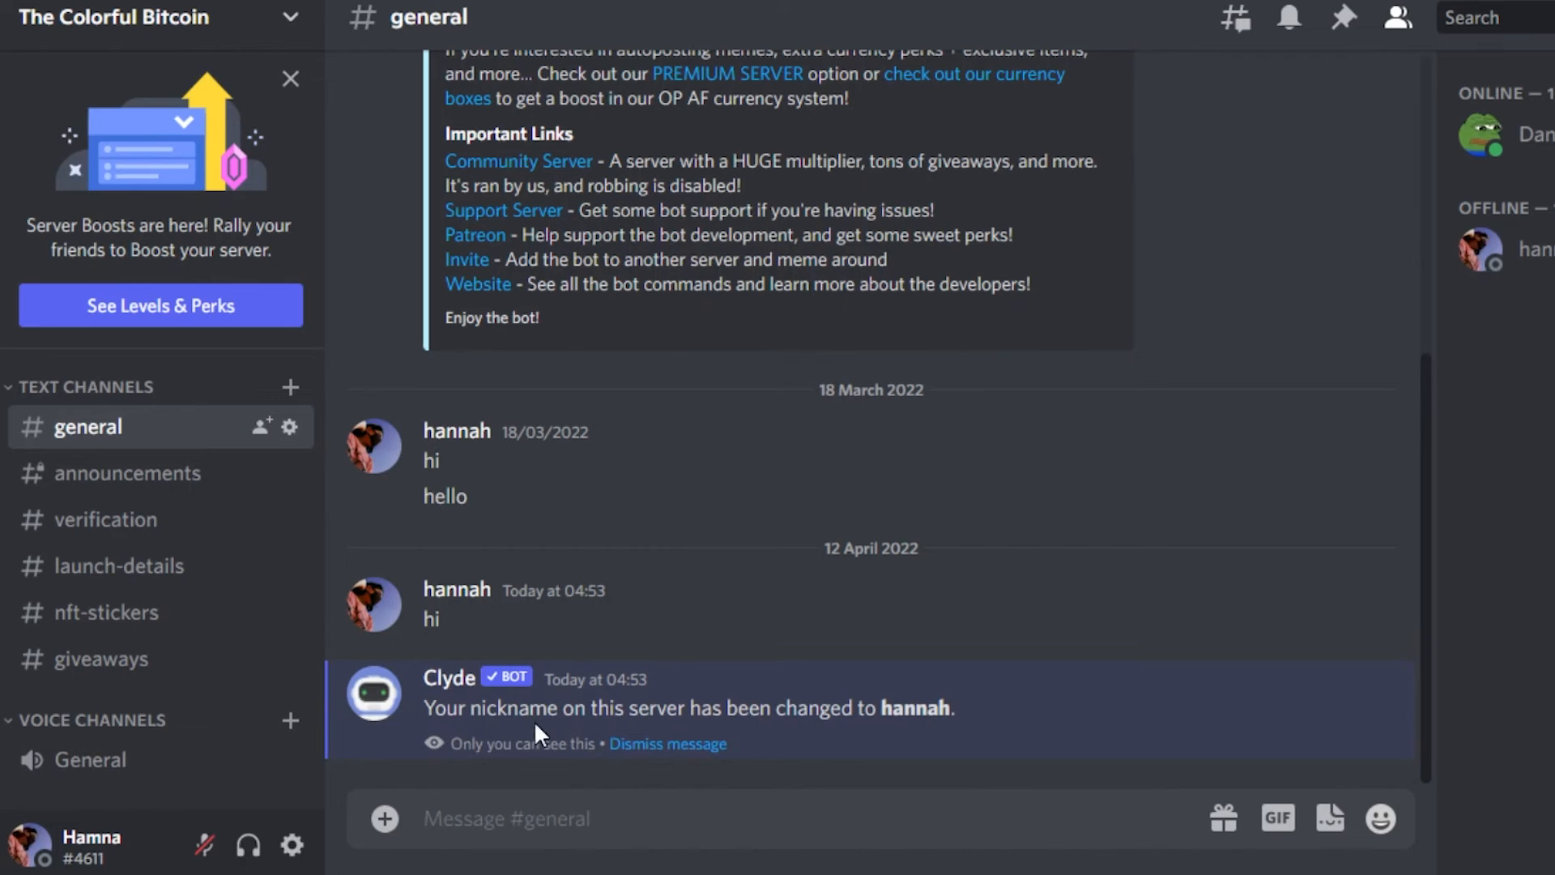